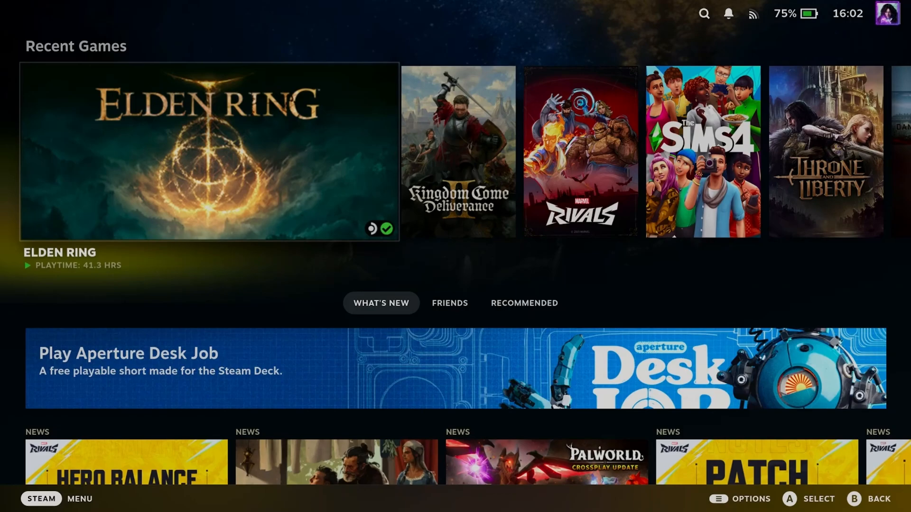
Bring up the main Steam menu over the home screen, with Downloads highlighted
click(41, 499)
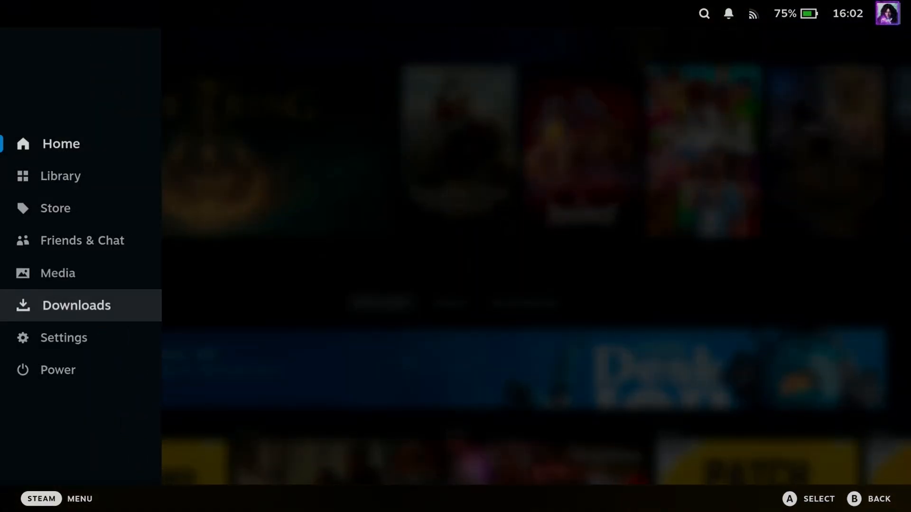
Go to Settings from the Steam menu
click(63, 338)
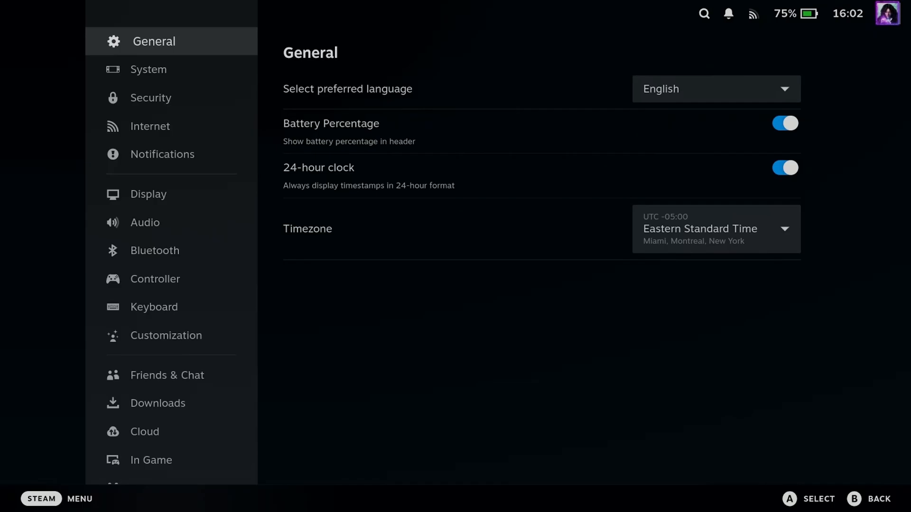
click(166, 336)
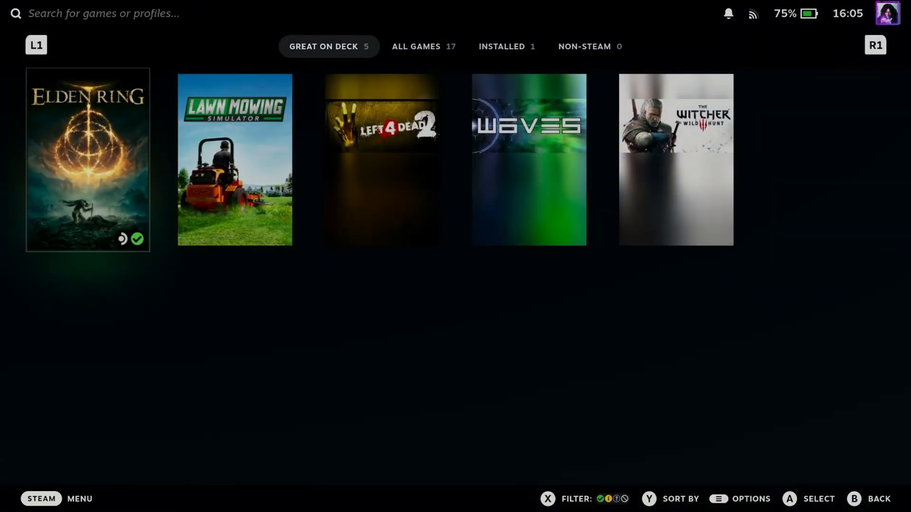
Show ELDEN RING's options menu (play, favorites, manage, properties) in the Library
right_click(87, 160)
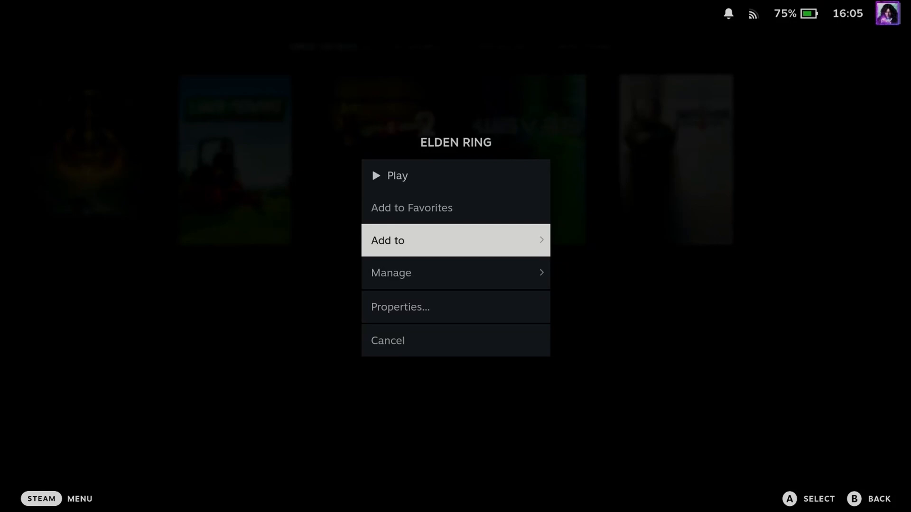